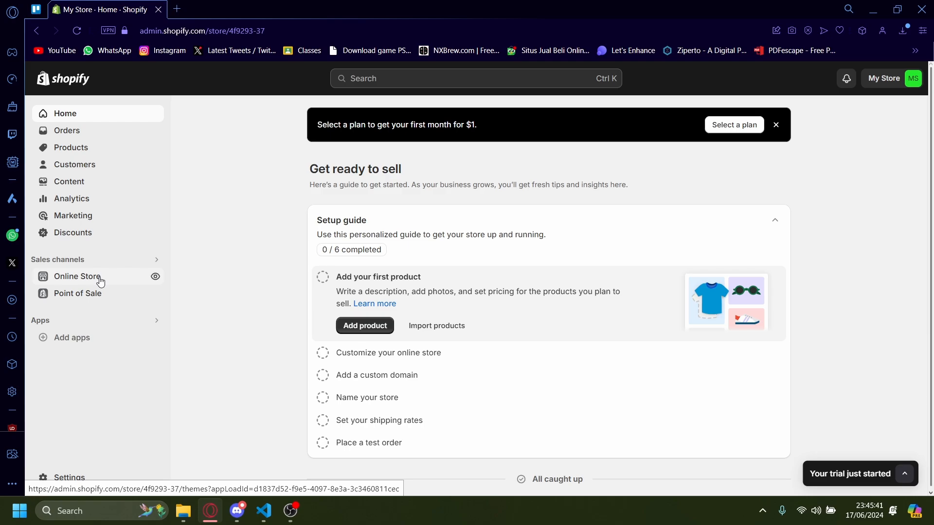
Go to Online Store > Themes and bring the Dawn current theme card into view
click(76, 275)
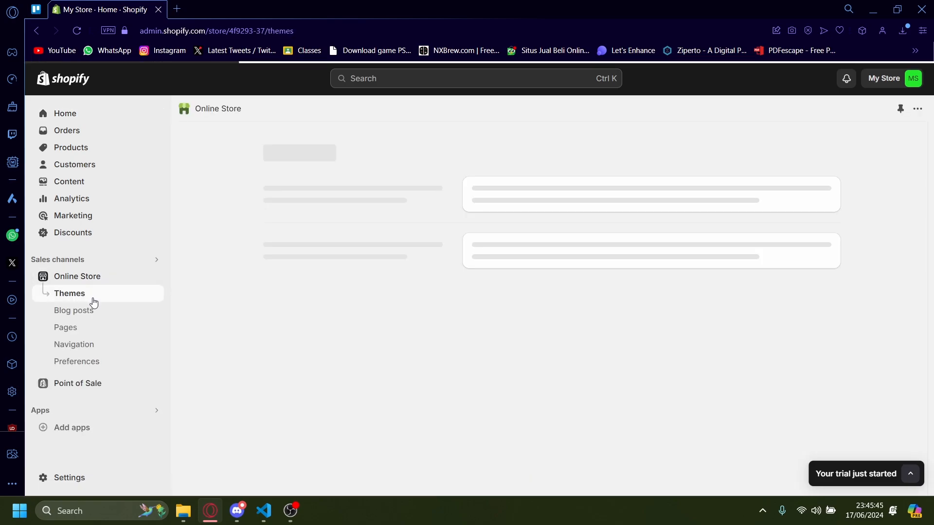
click(69, 292)
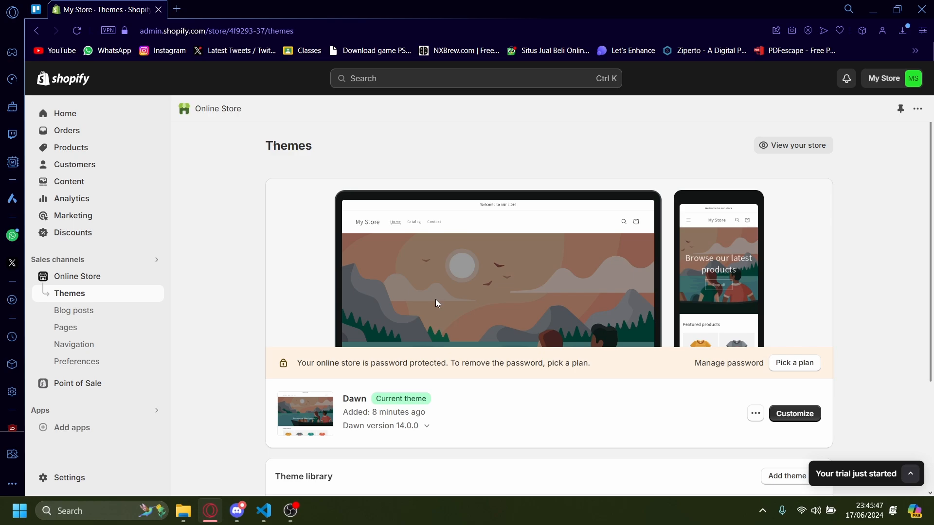
scroll(down, 3)
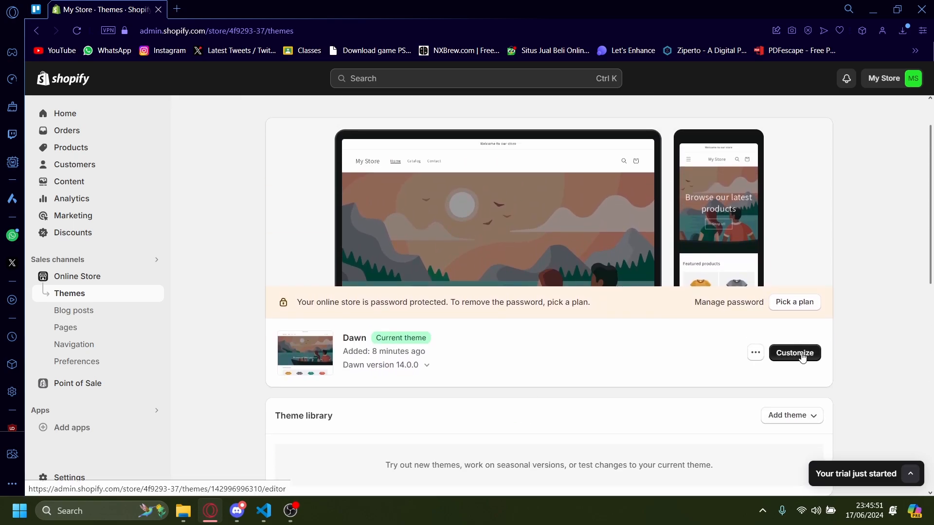
Customize the Dawn theme, landing in the editor on the home page template
click(794, 352)
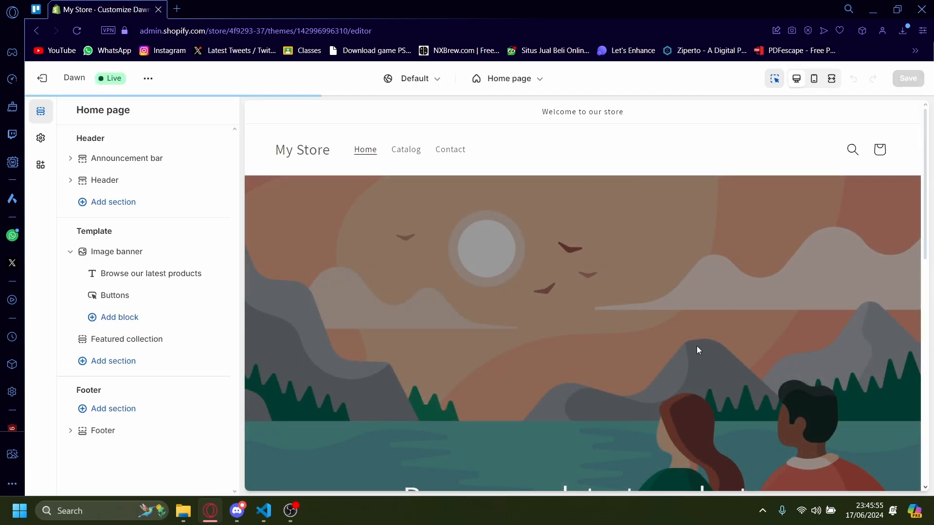
scroll(down, 3)
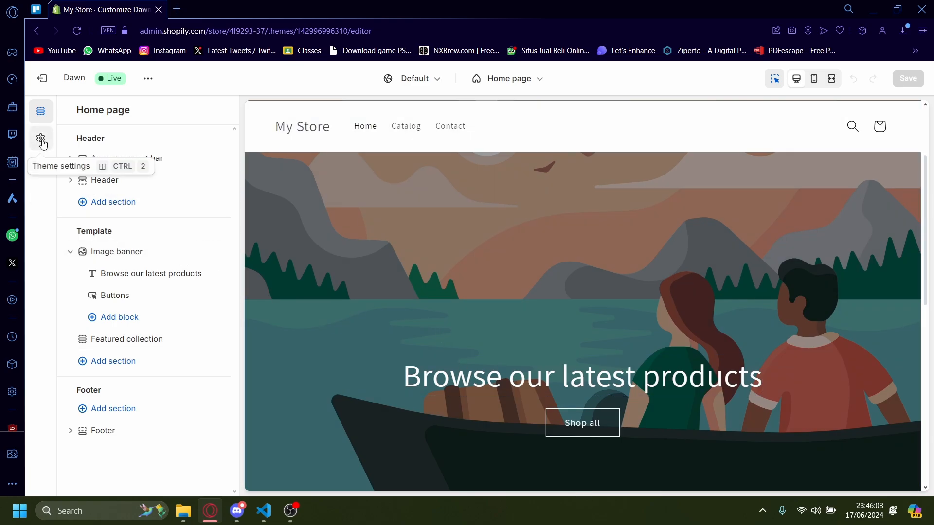
Show Dawn's theme settings with the Logo section and empty Favicon image slot
click(40, 139)
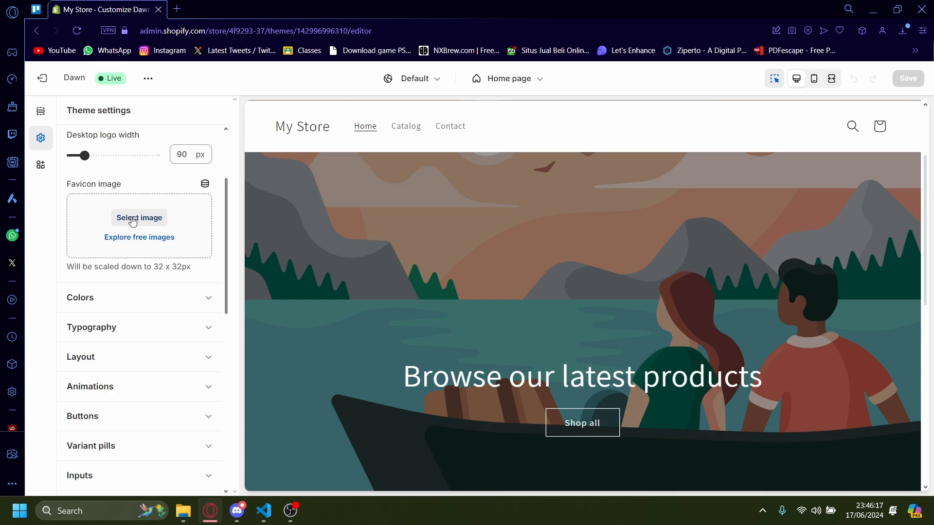
click(139, 237)
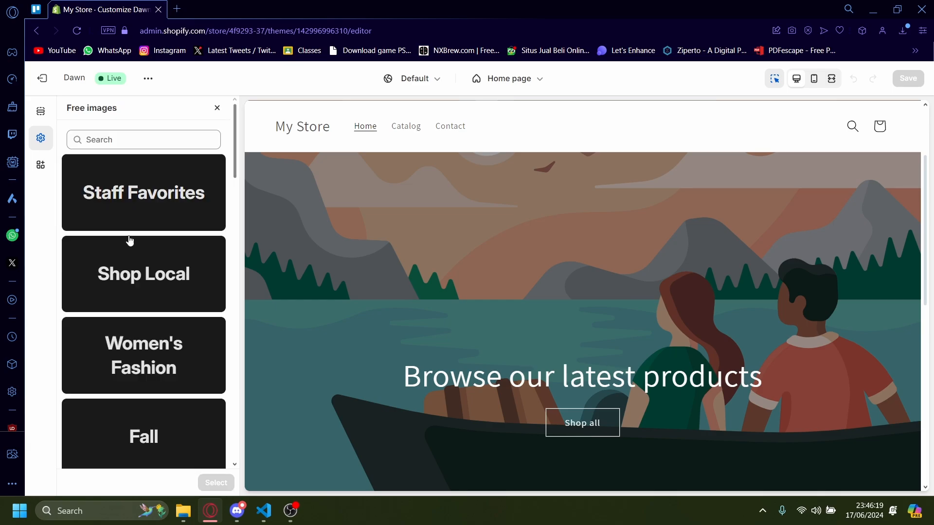
scroll(down, 3)
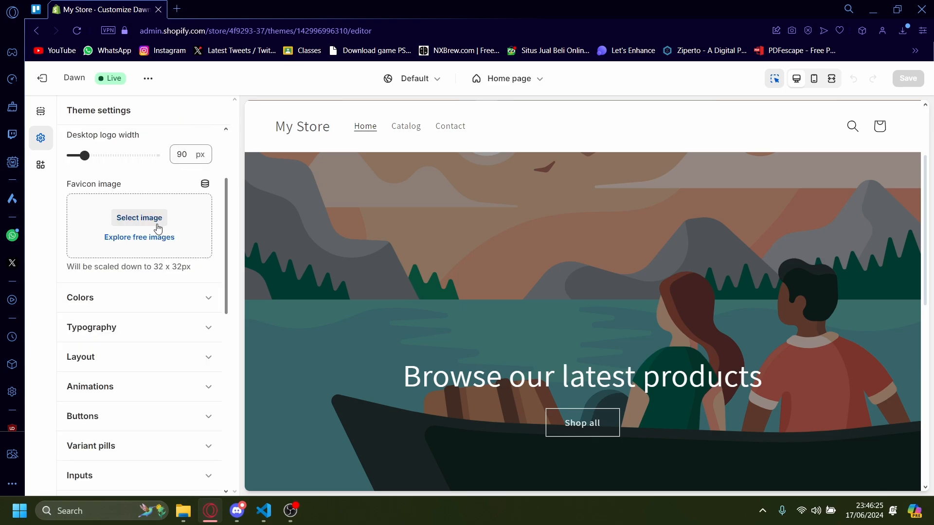
Upload the Be Happy Smile PNG and set it as the favicon image
click(139, 217)
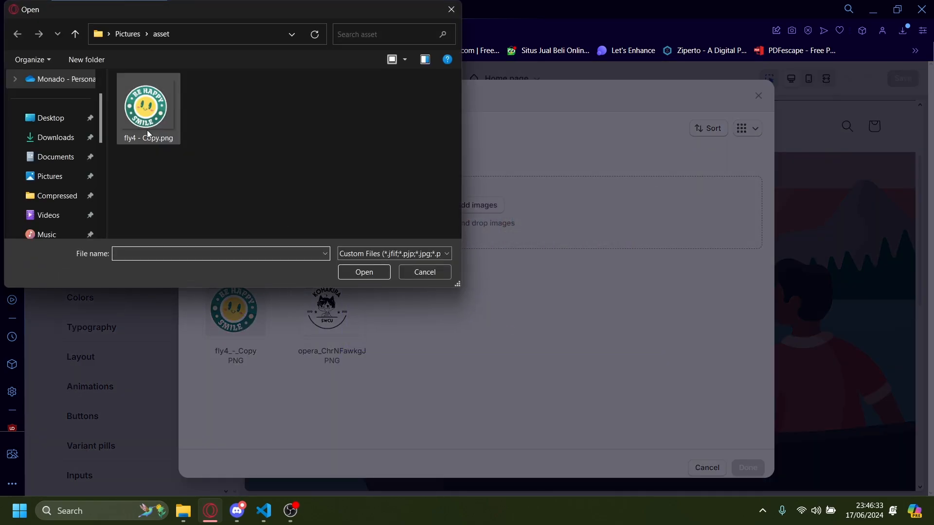
click(363, 272)
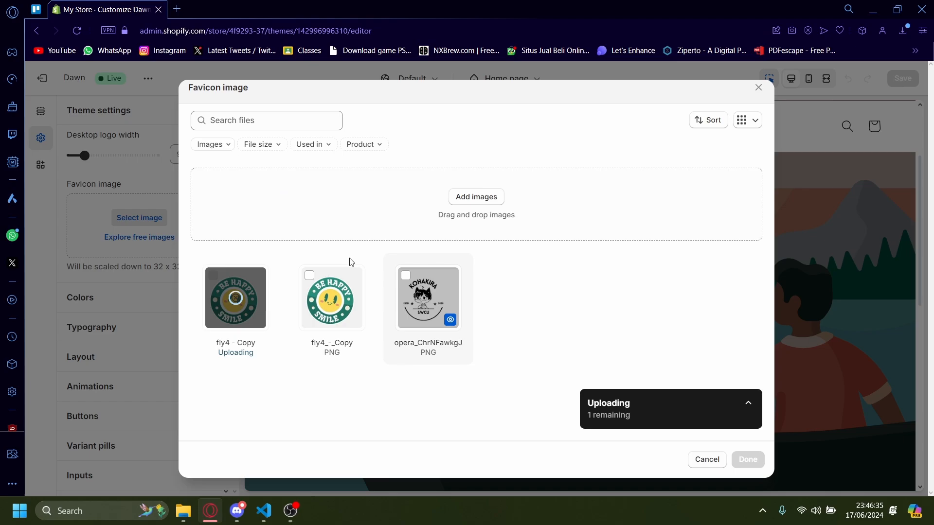
mouse_move(290, 412)
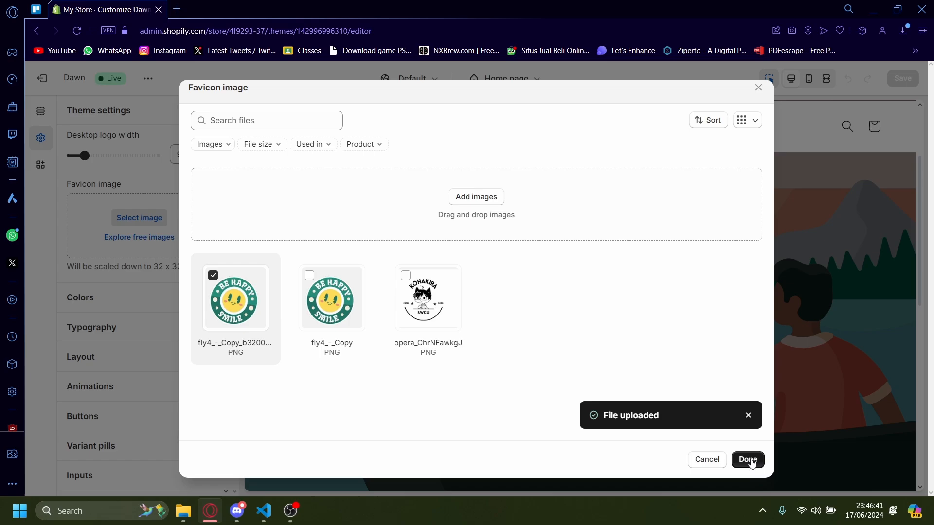
click(747, 459)
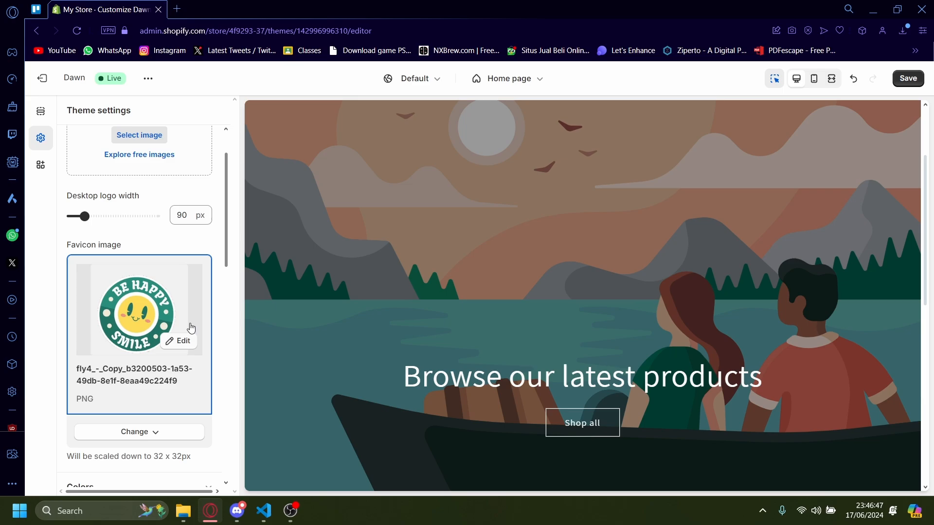
mouse_move(207, 297)
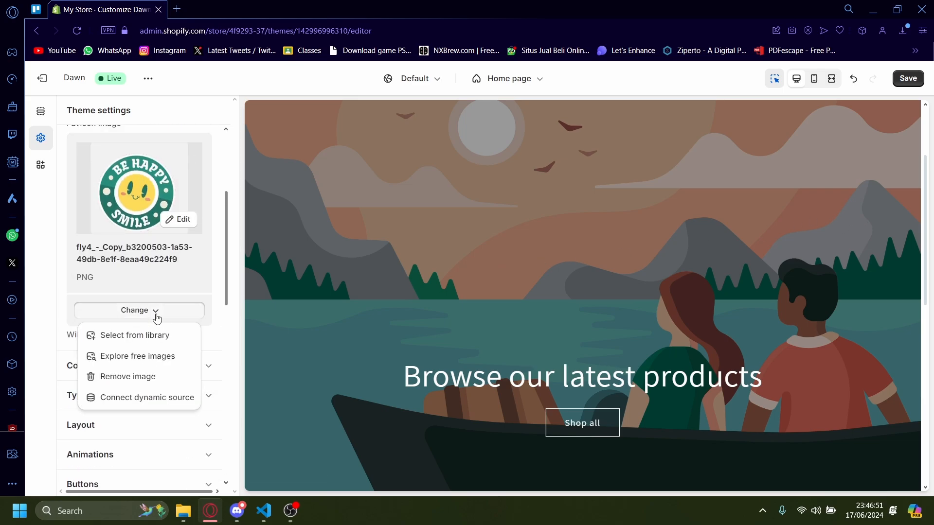
Swap the favicon for the Staff Favorites free photo of fishing on a sunset beach
click(137, 356)
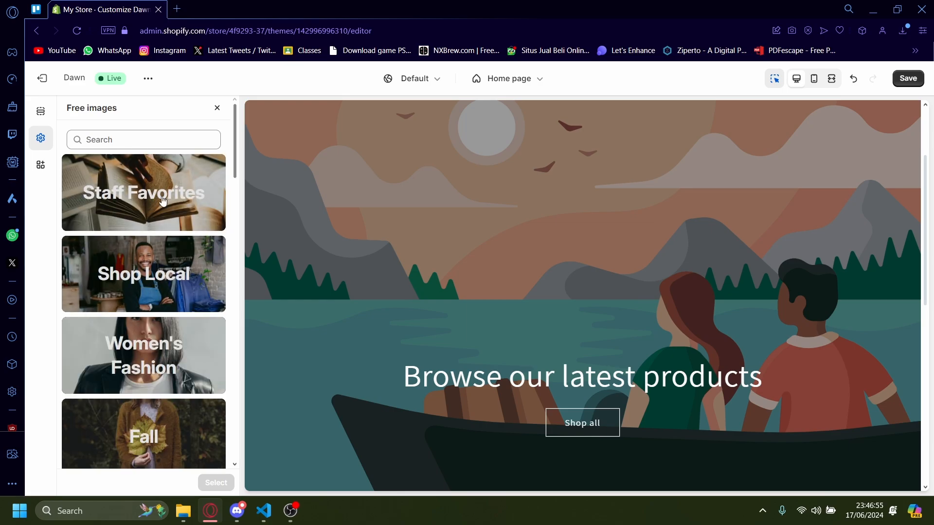
click(143, 192)
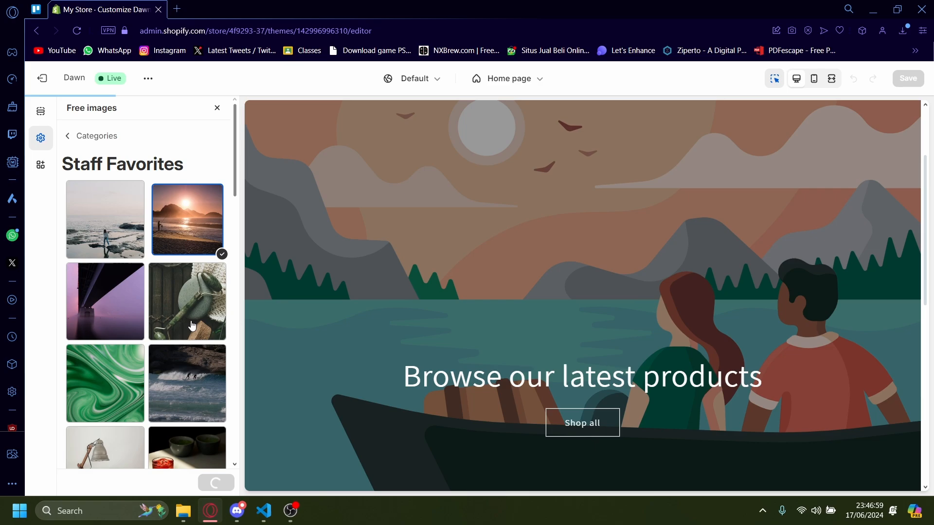
click(186, 219)
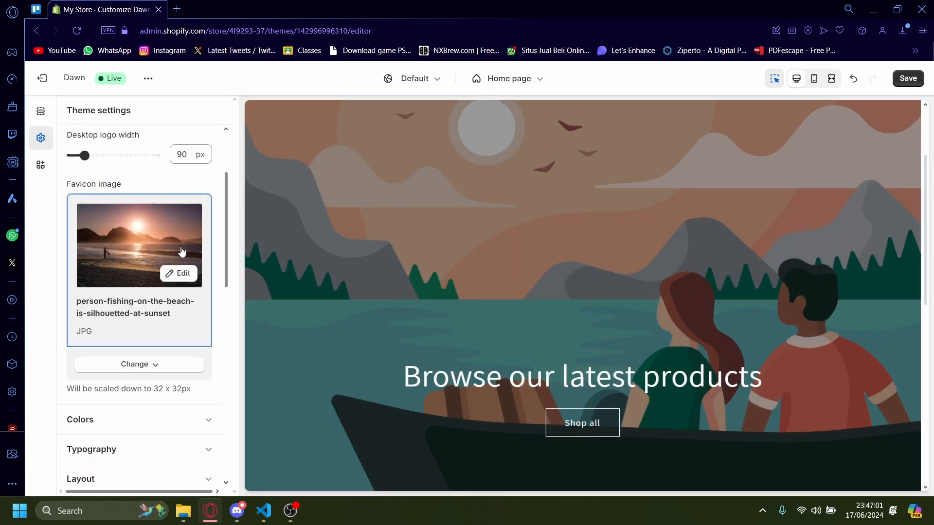